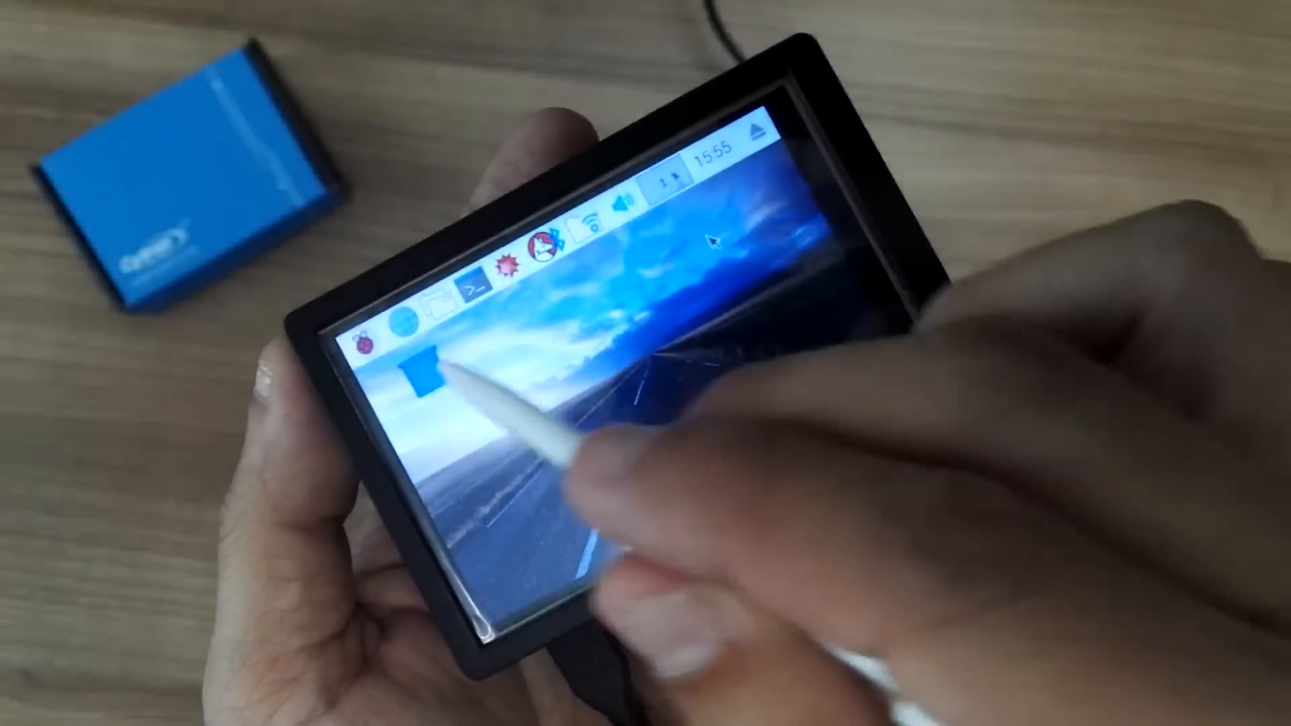
Step: Reach the Shutdown options dialog from the Raspberry menu's Shutdown entry
left_click(368, 334)
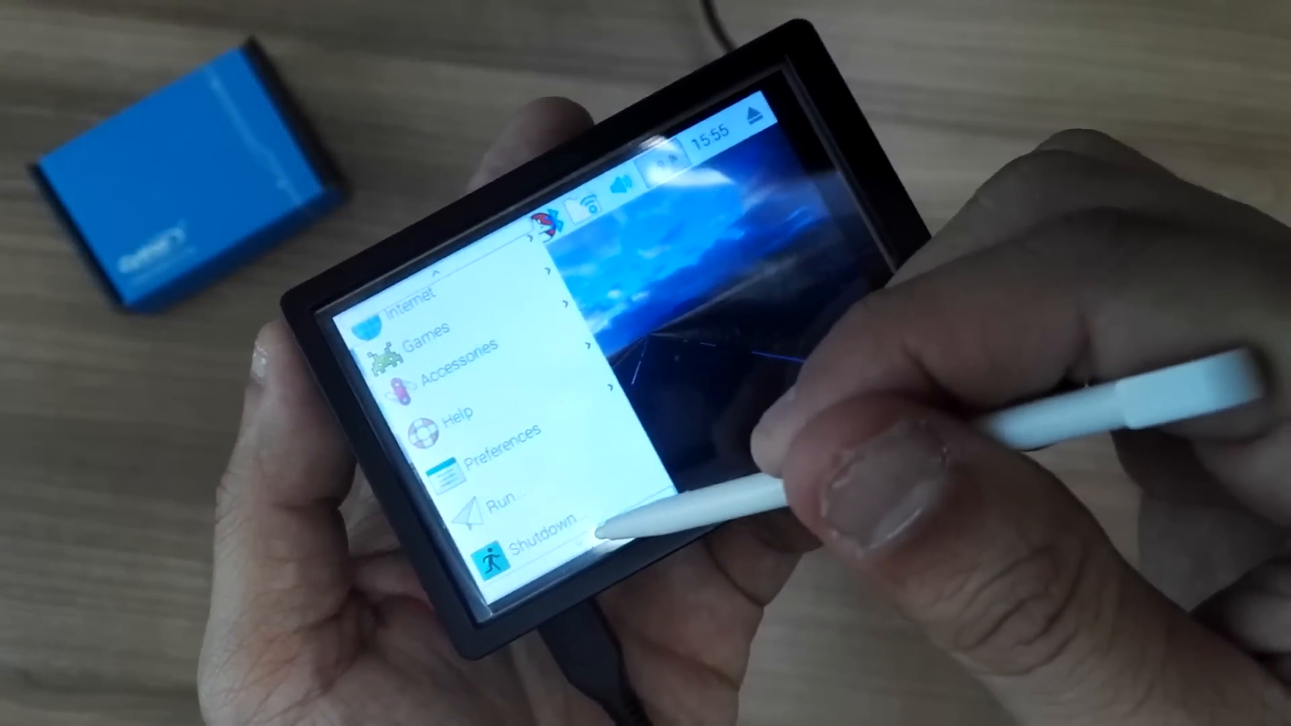
left_click(543, 547)
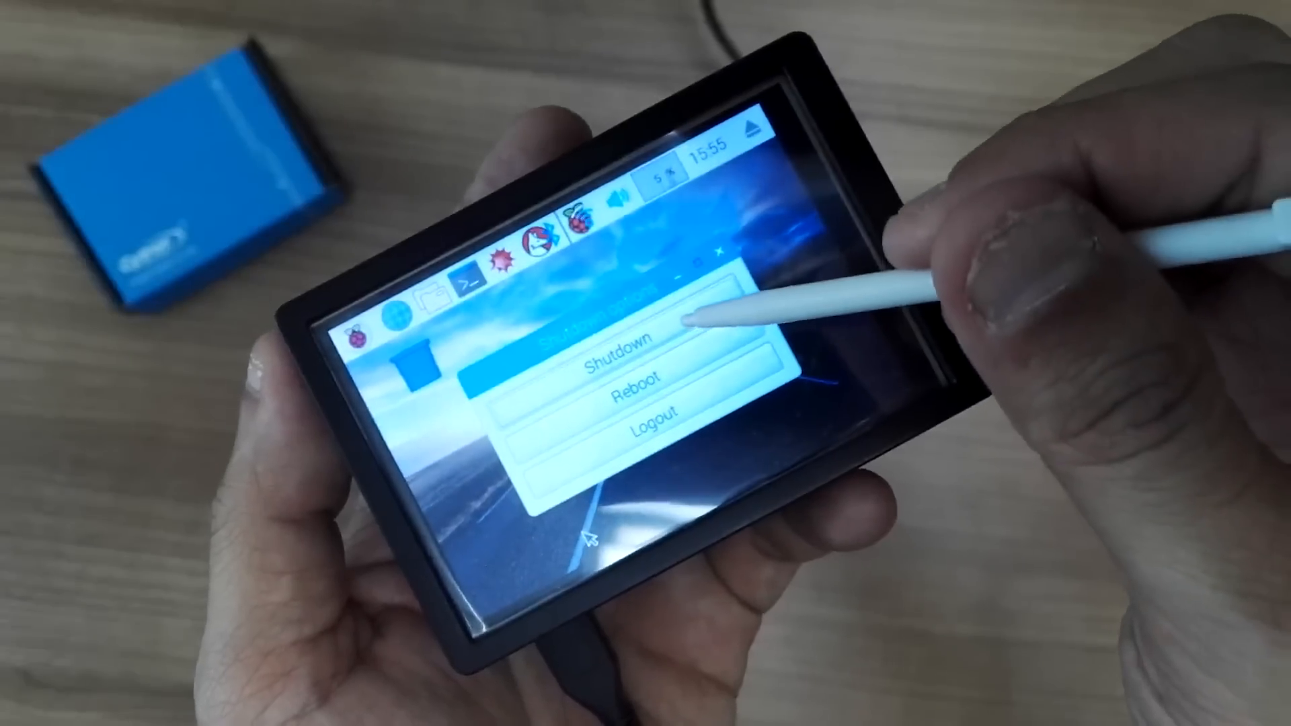
Step: Choose Shutdown to power off the Pi, leaving the touchscreen blank white
left_click(621, 341)
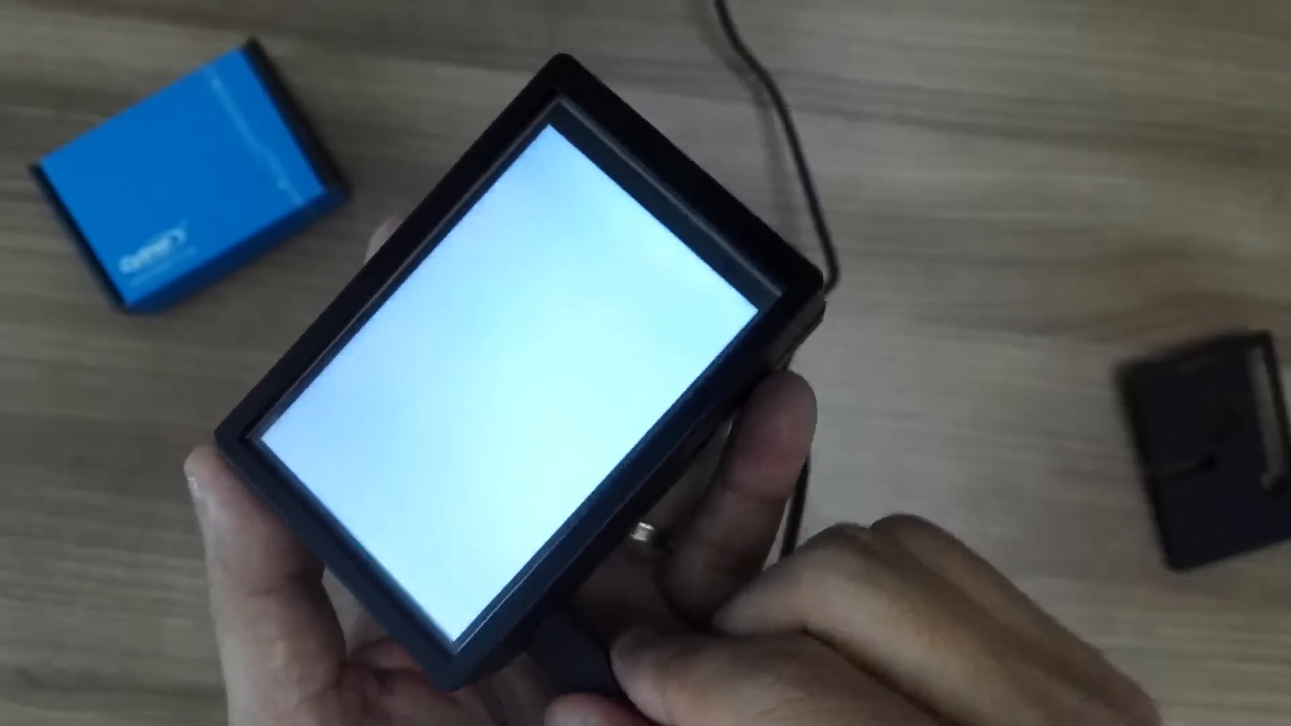